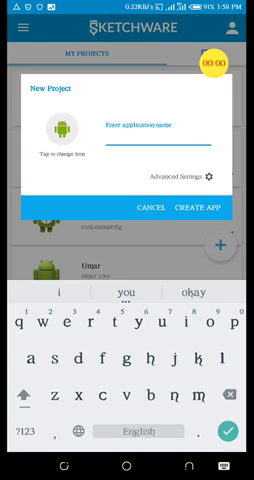
# - Enter 'Earning App' as the new project's application name
pyautogui.click(25, 399)
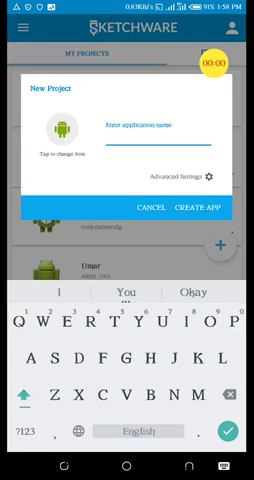
pyautogui.write('Earning A')
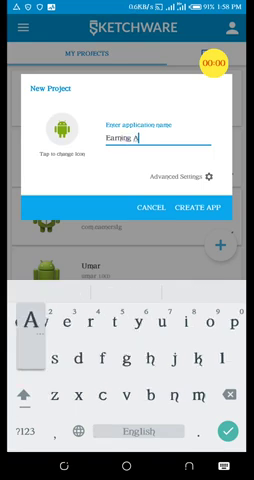
pyautogui.write('pp')
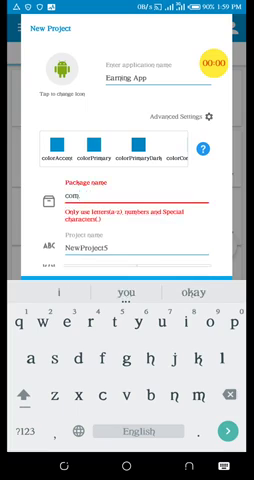
# - Set package com.gei and project name earningapp, then create the app
pyautogui.write('ga')
pyautogui.click(136, 247)
pyautogui.write('earning')
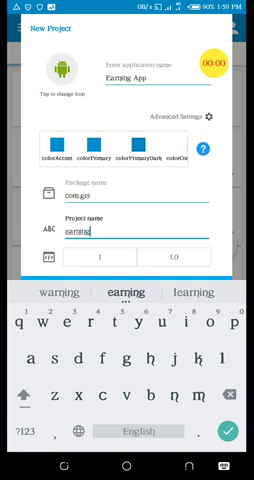
pyautogui.write('app')
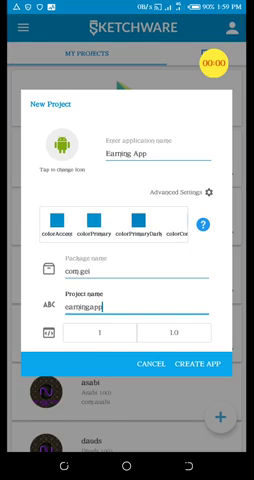
pyautogui.click(196, 365)
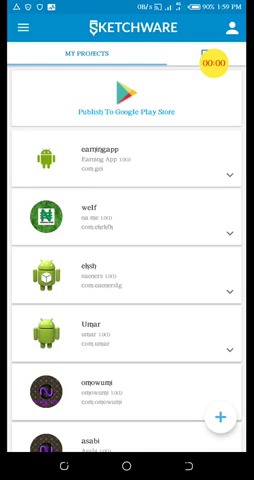
# - Open the earningapp project from My Projects
pyautogui.click(207, 62)
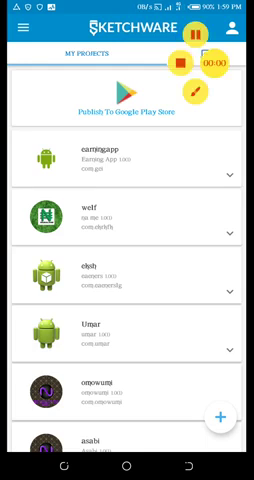
pyautogui.click(127, 155)
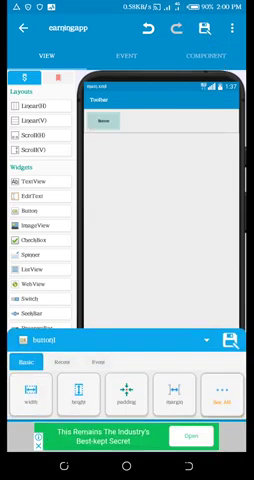
# - Add a second Button to the main layout and scroll the property bar
pyautogui.click(13, 27)
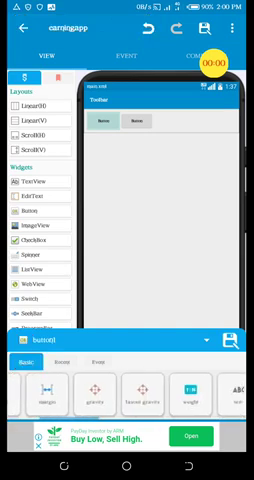
pyautogui.hscroll(-3)
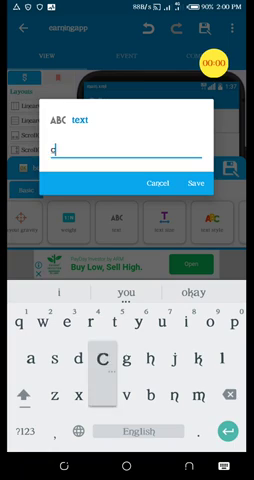
# - Type the first button's label 'click to view banner ads'
pyautogui.write('clich')
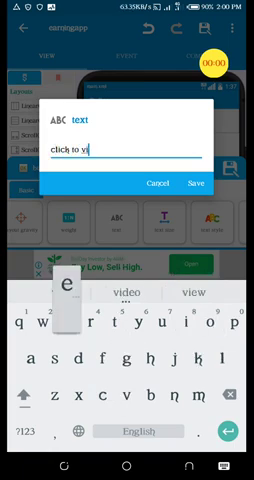
pyautogui.write('ew')
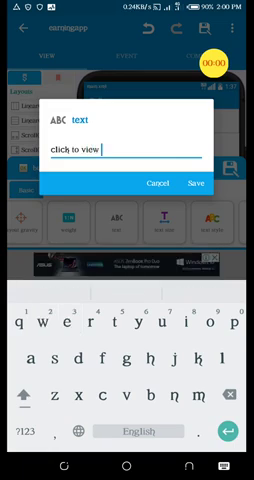
pyautogui.write('banner')
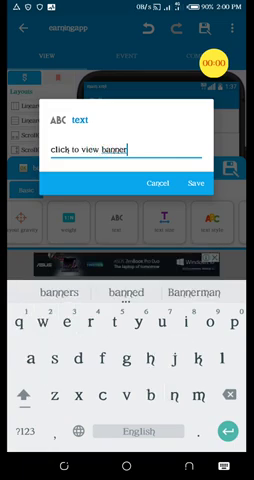
pyautogui.write('ads')
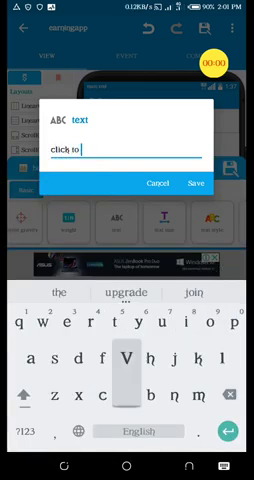
# - Label the second button 'click to view interstial ads' and save
pyautogui.write('view interstial')
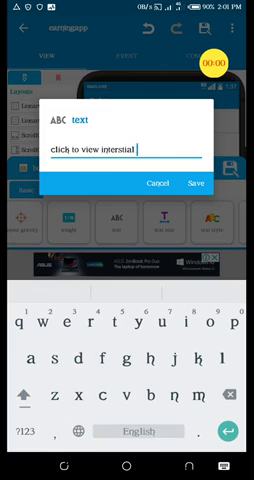
pyautogui.write('ads')
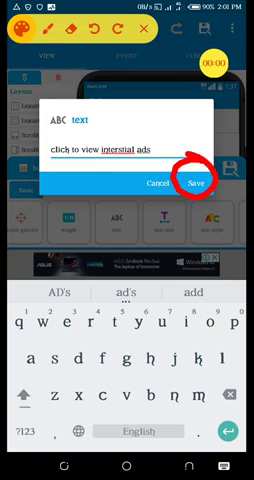
pyautogui.click(199, 182)
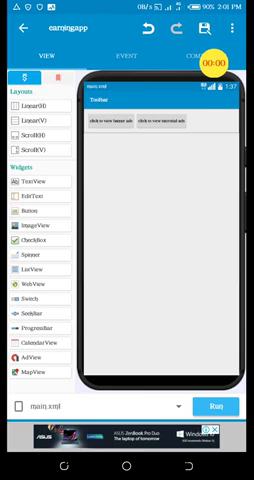
# - Open the project Configuration menu listing Library, View, Image, Sound and Font
pyautogui.click(18, 28)
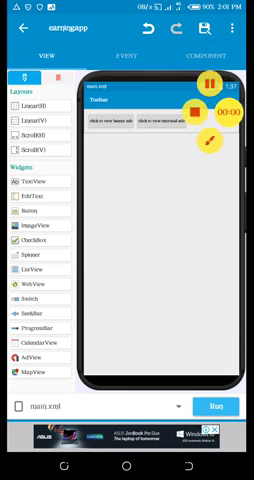
pyautogui.click(240, 28)
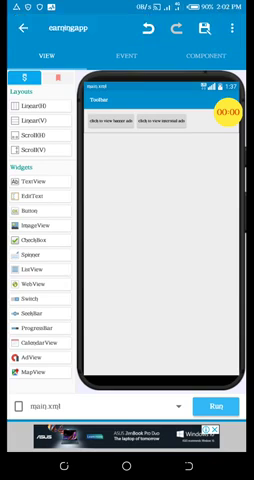
pyautogui.click(245, 27)
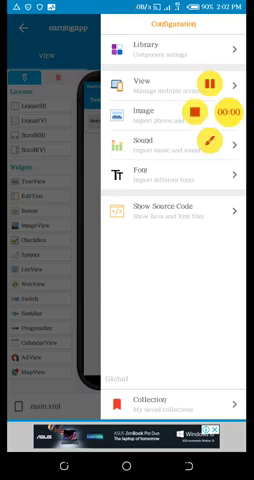